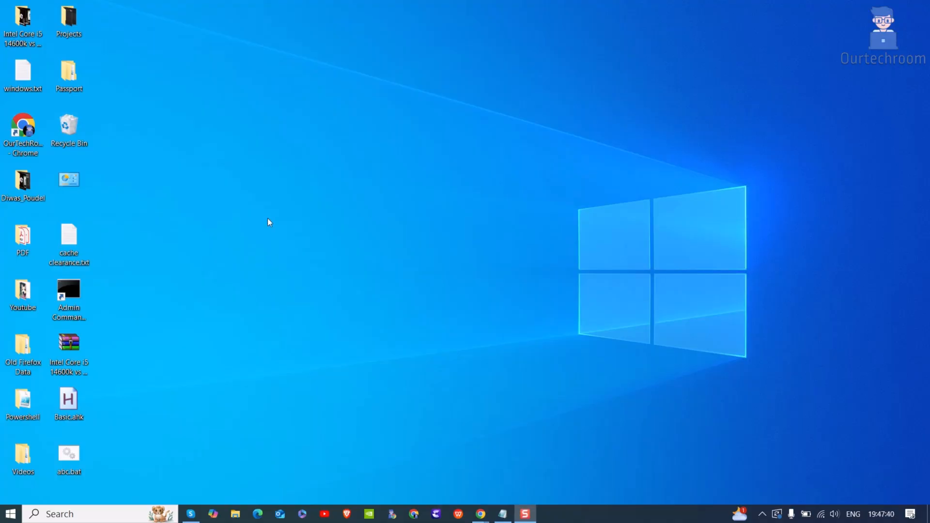
mouse_move(447, 337)
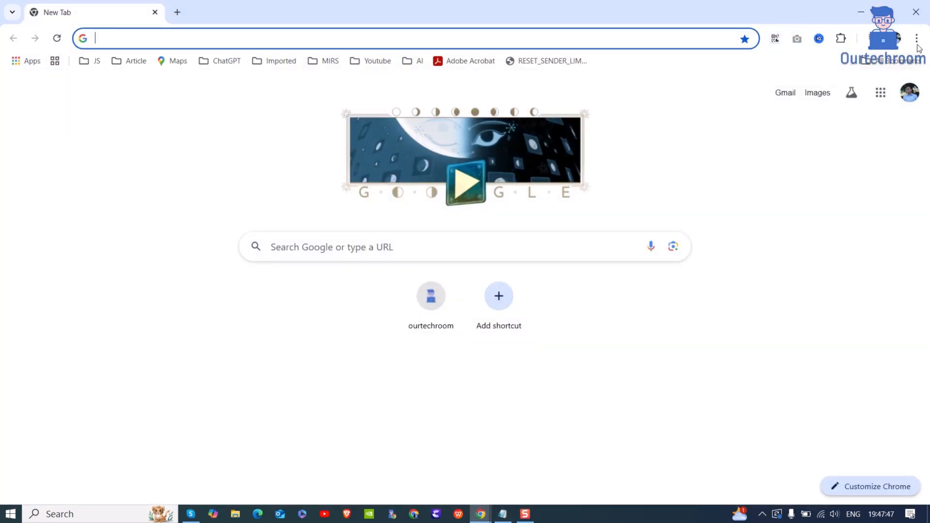
Step: Delete Chrome's all-time cookies and cached images and files, then search Windows for 'firefox'
click(915, 37)
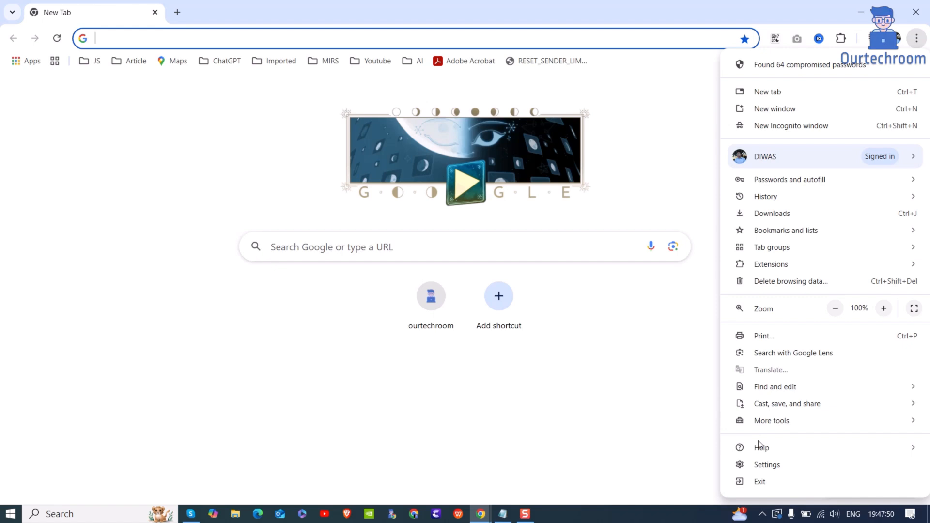
click(767, 465)
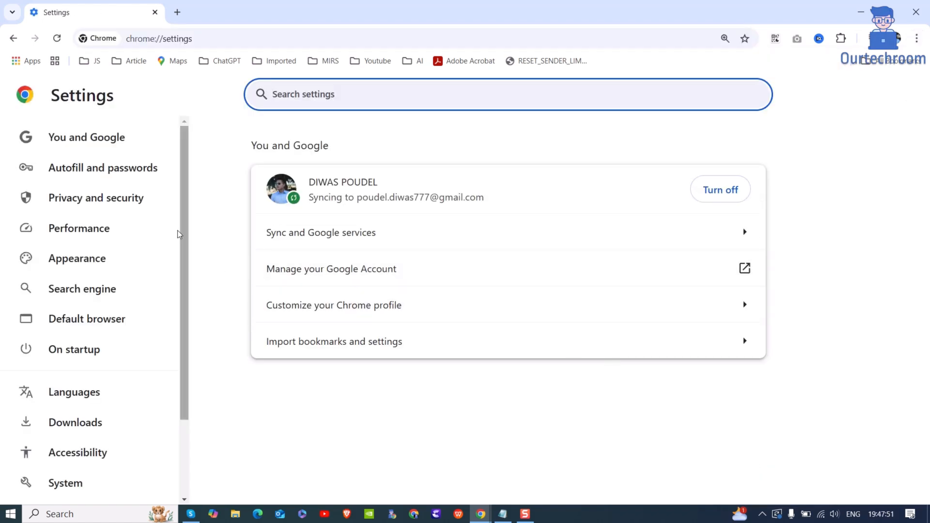
click(96, 197)
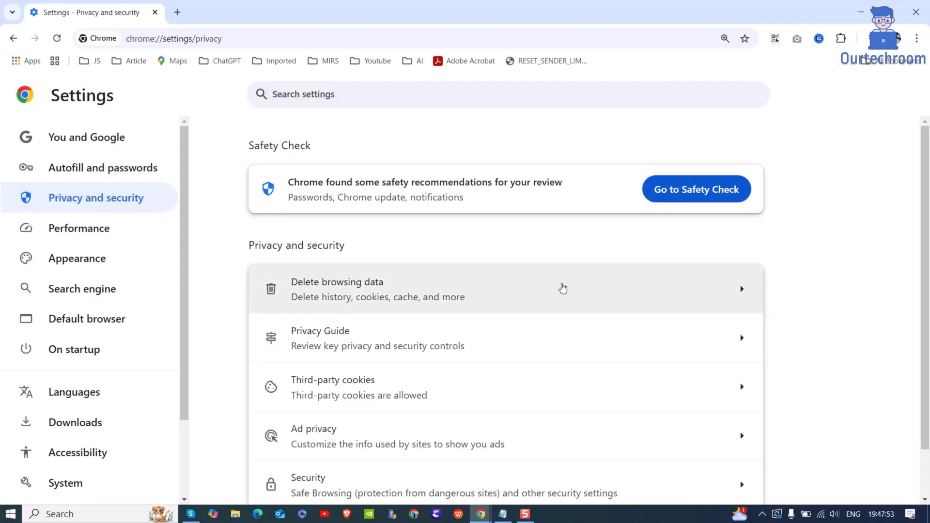
click(564, 288)
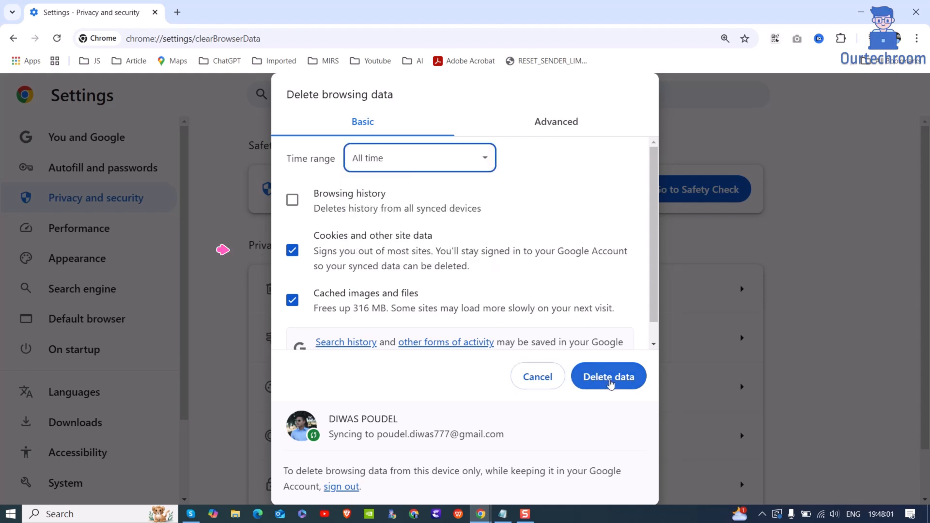
click(608, 376)
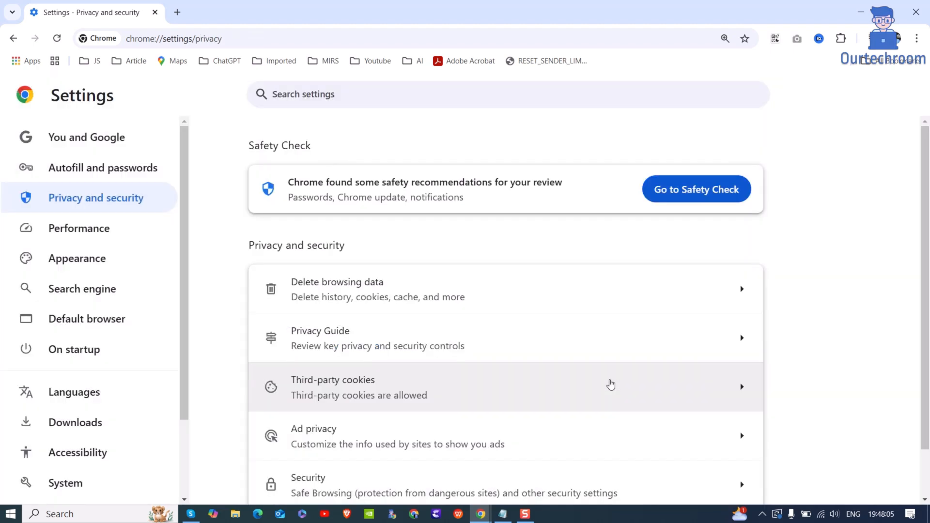
mouse_move(853, 7)
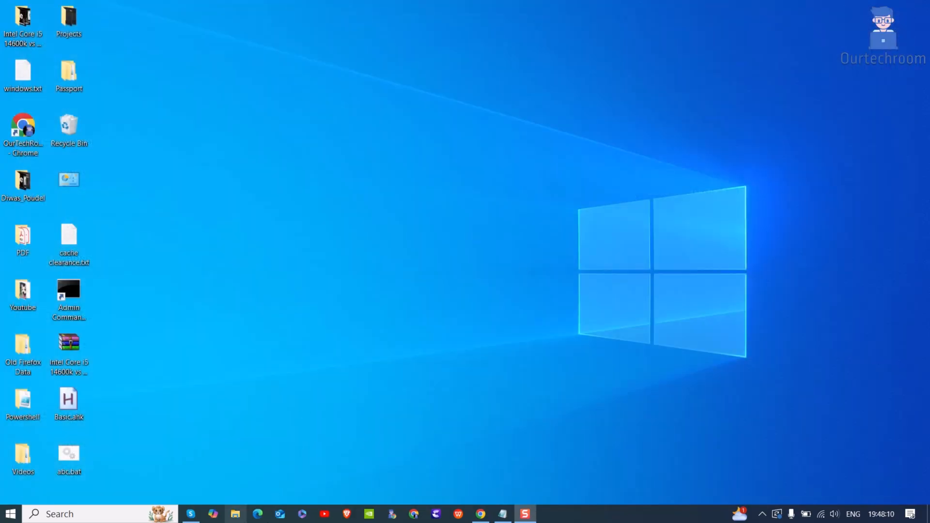
click(68, 514)
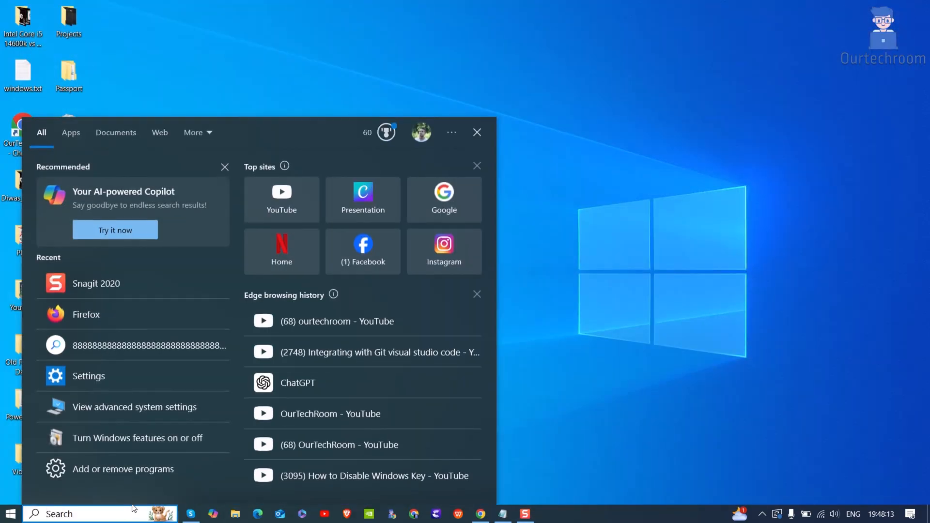
text(firefox)
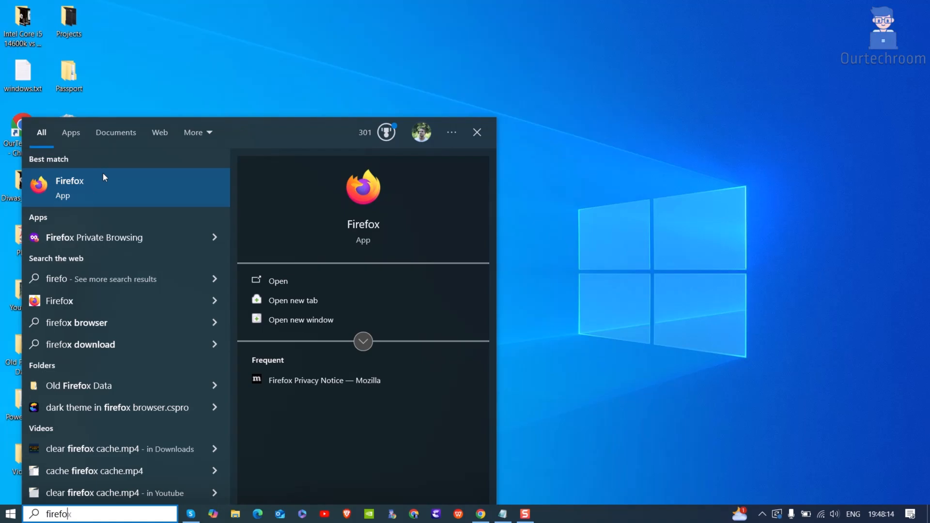
Step: Launch Firefox and clear its cookies, site data and cached web content from Privacy & Security
click(69, 188)
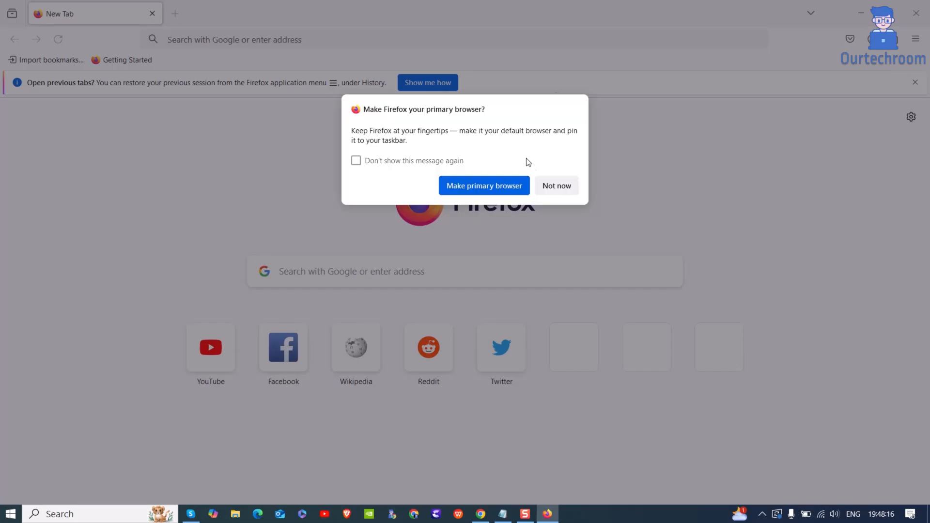
click(914, 38)
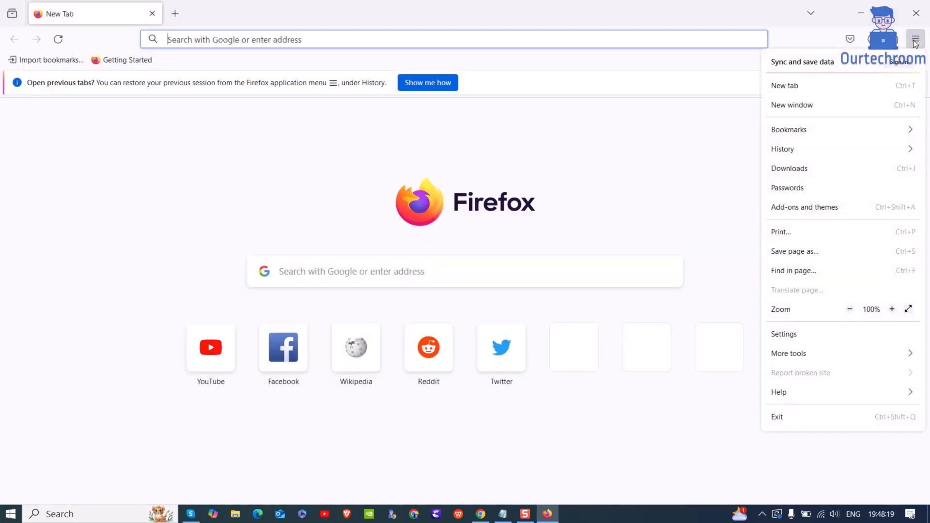
click(783, 334)
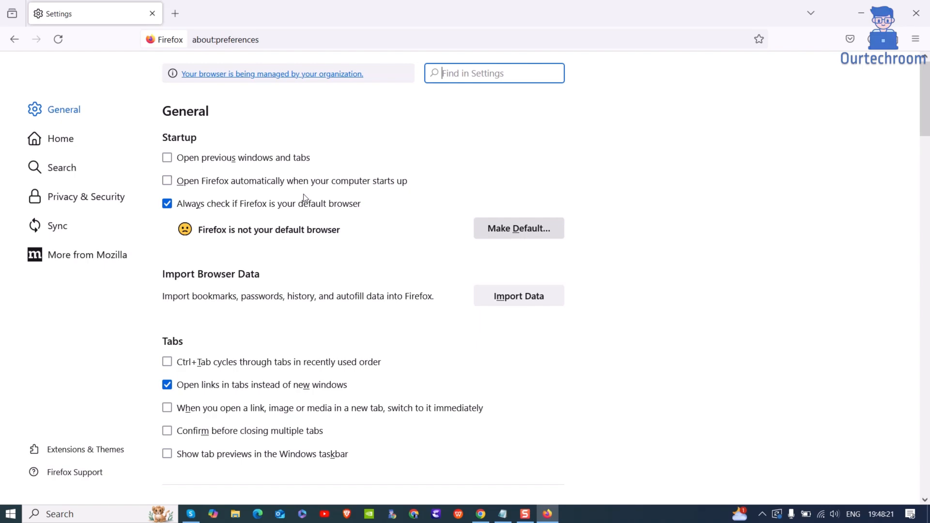
click(86, 196)
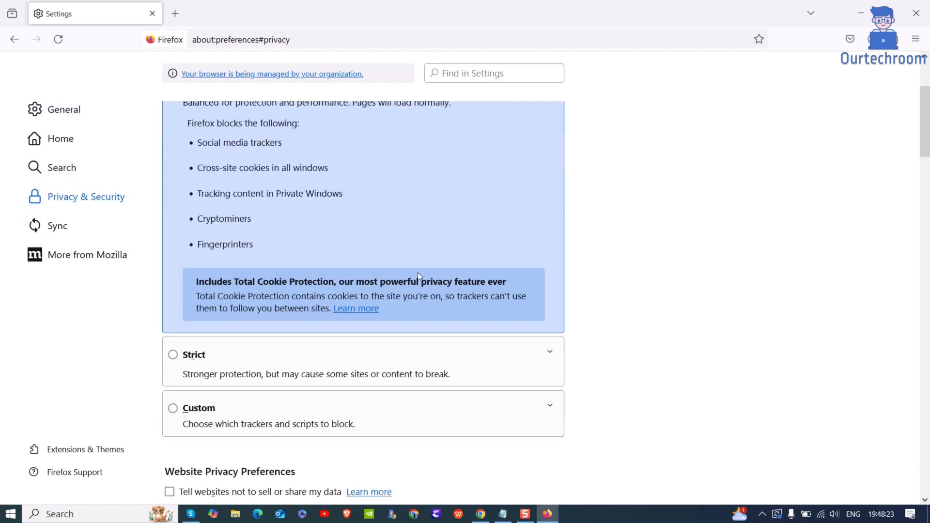
scroll(down, 3)
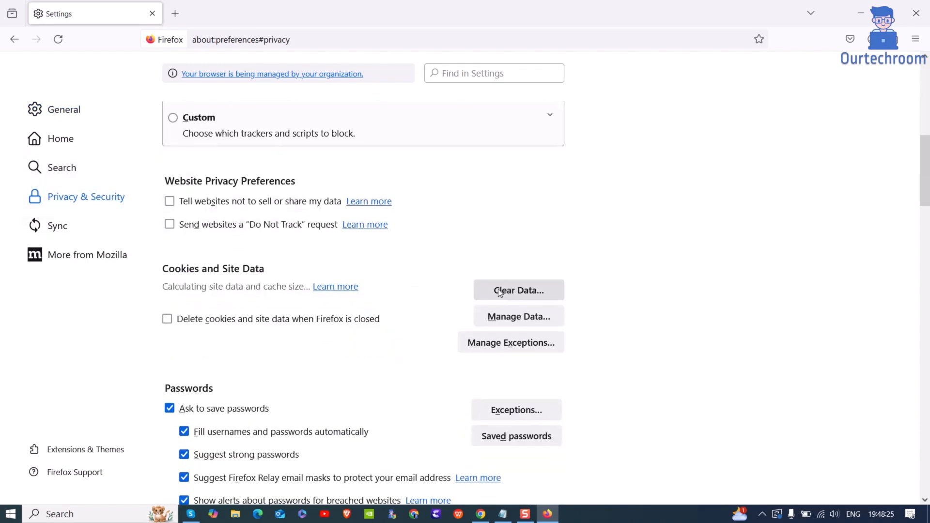
click(518, 290)
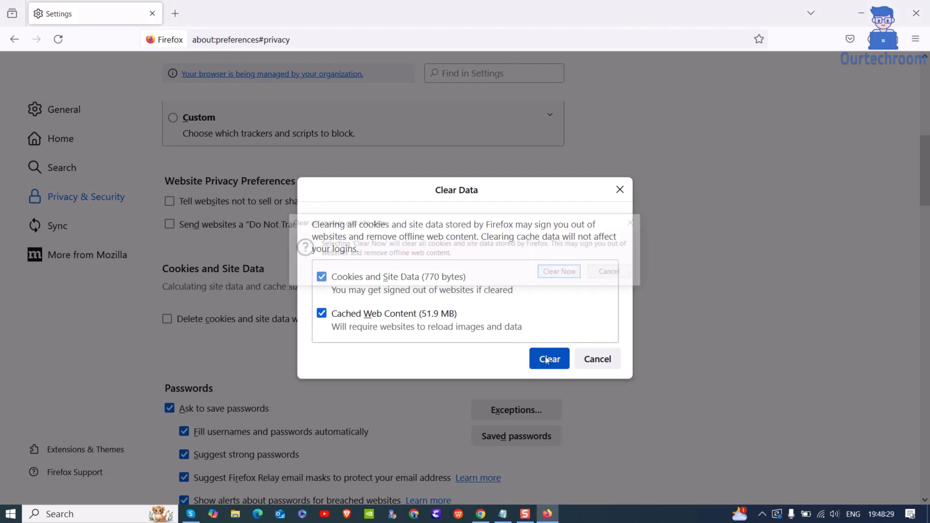
click(549, 358)
text(ed)
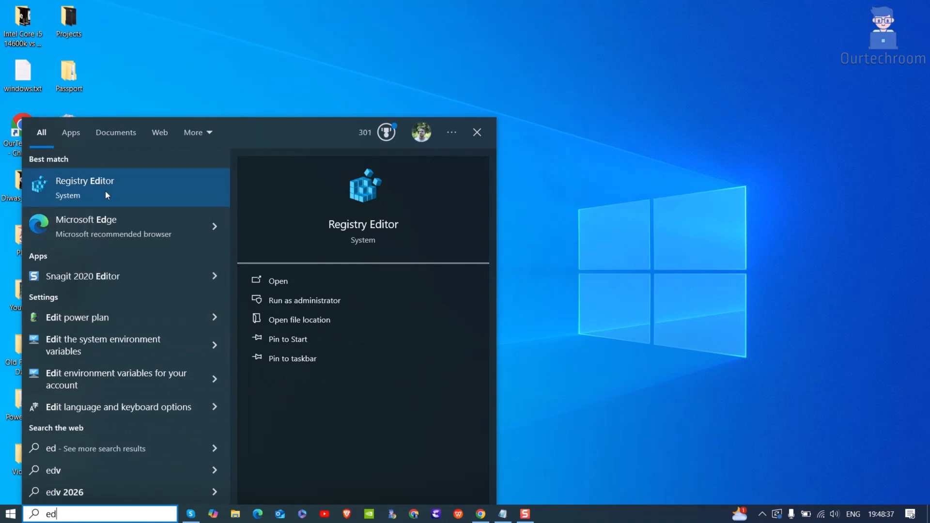
Step: Type 'microsoft Store' into Windows search while looking for Microsoft Edge
text(microsoft Store)
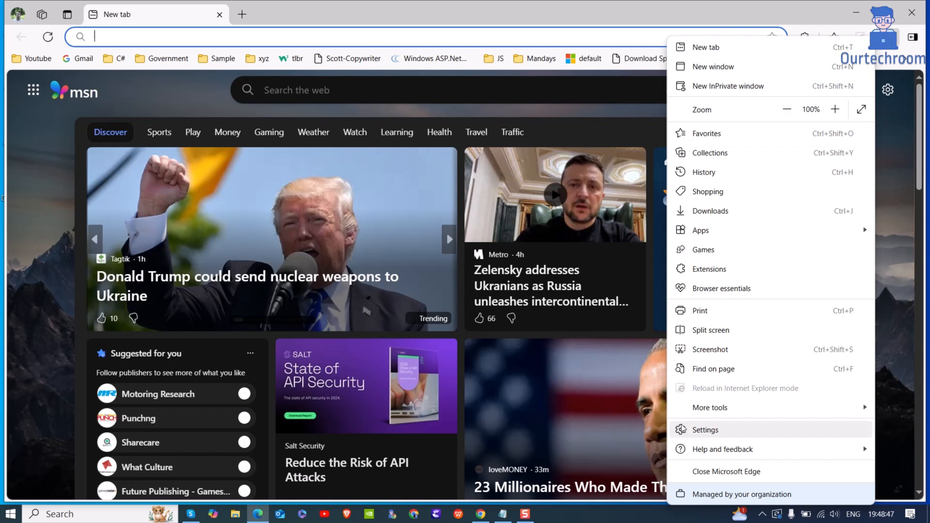
Step: Open Edge's Privacy, search, and services settings and choose what browsing data to clear
click(705, 429)
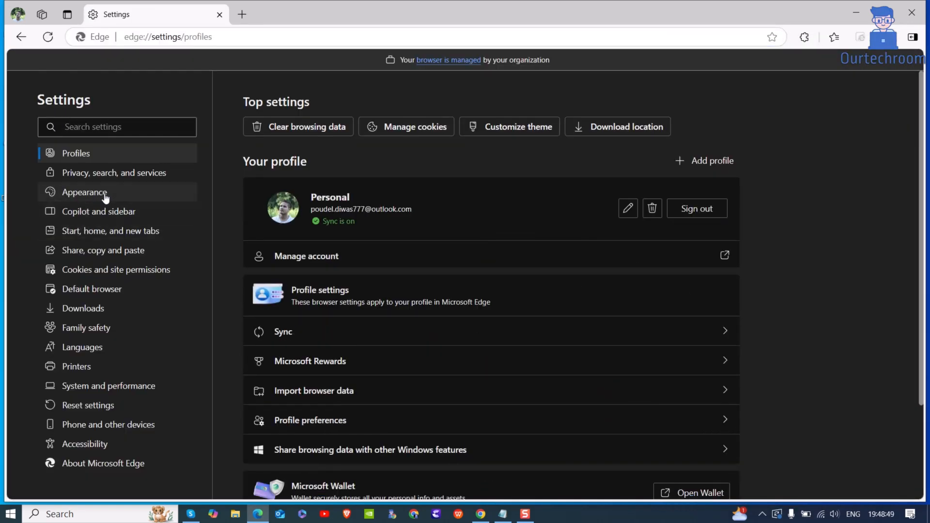
click(112, 172)
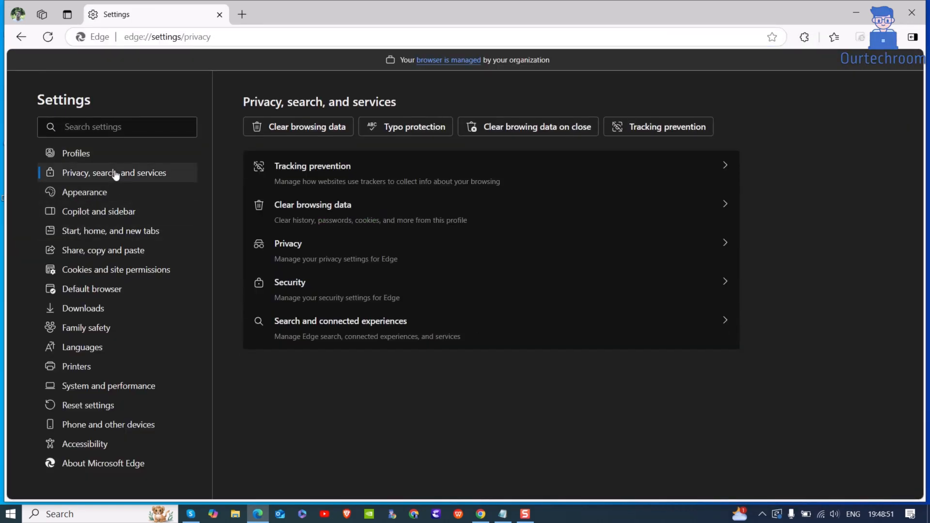
click(312, 205)
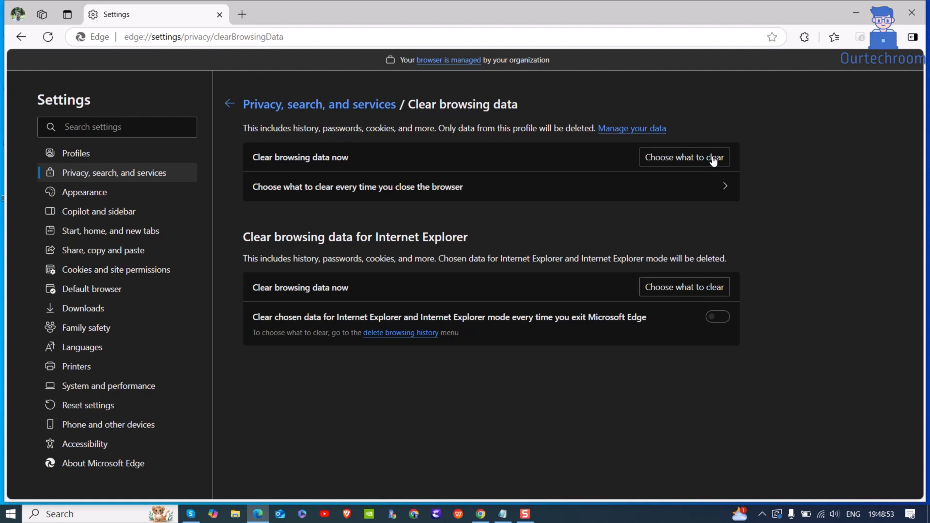
click(684, 157)
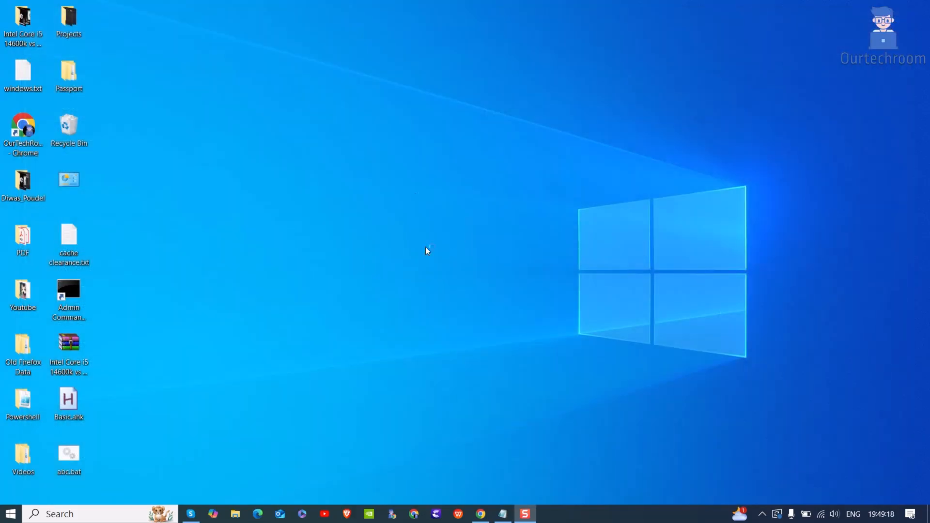
mouse_move(457, 185)
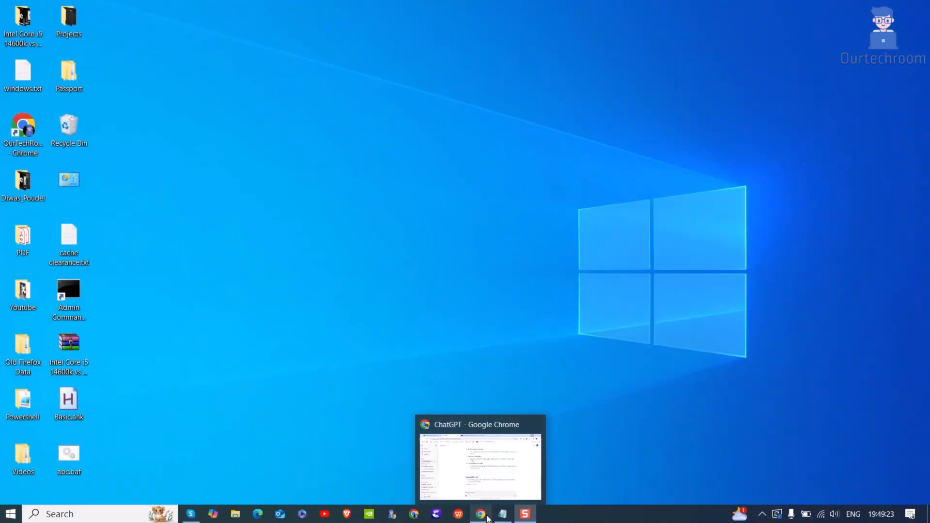
Step: Launch a new Chrome window from the taskbar icon's jump list
right_click(481, 514)
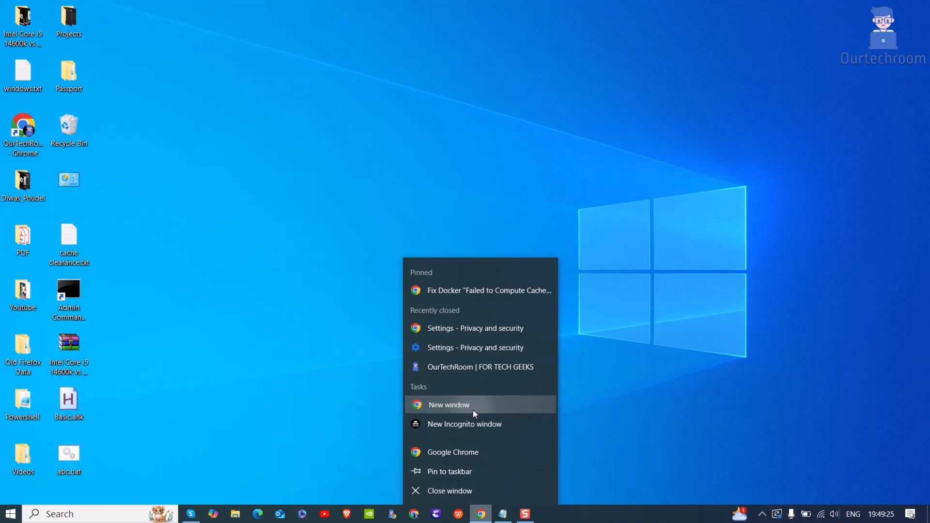
click(448, 405)
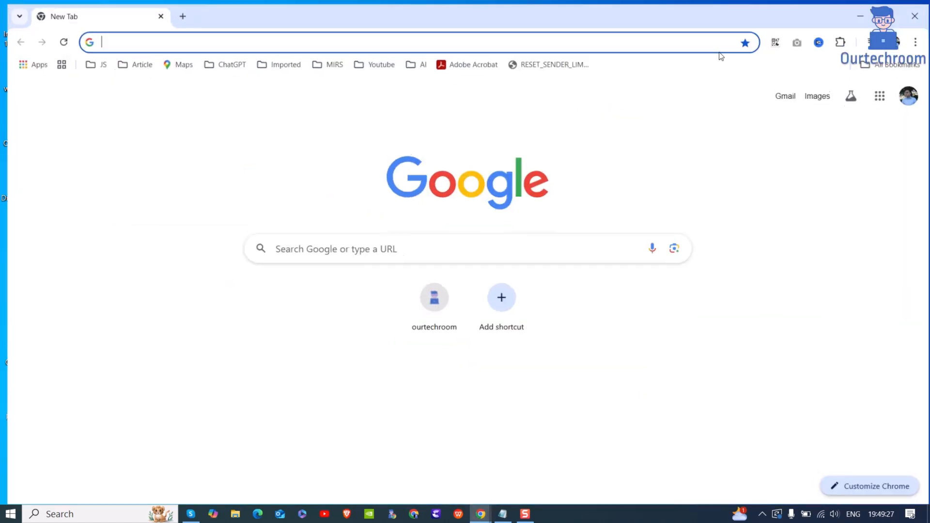
Step: Open a new Chrome Incognito window from the three-dot menu
click(914, 38)
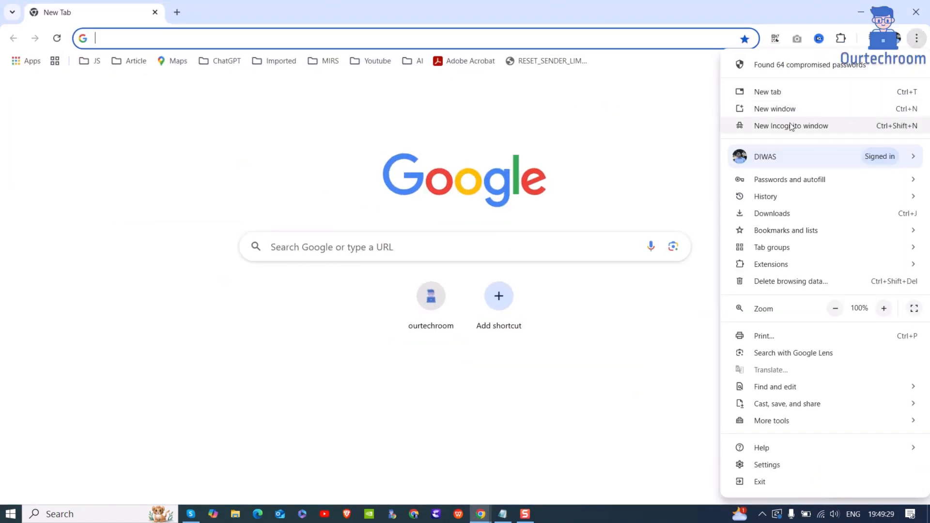
click(790, 126)
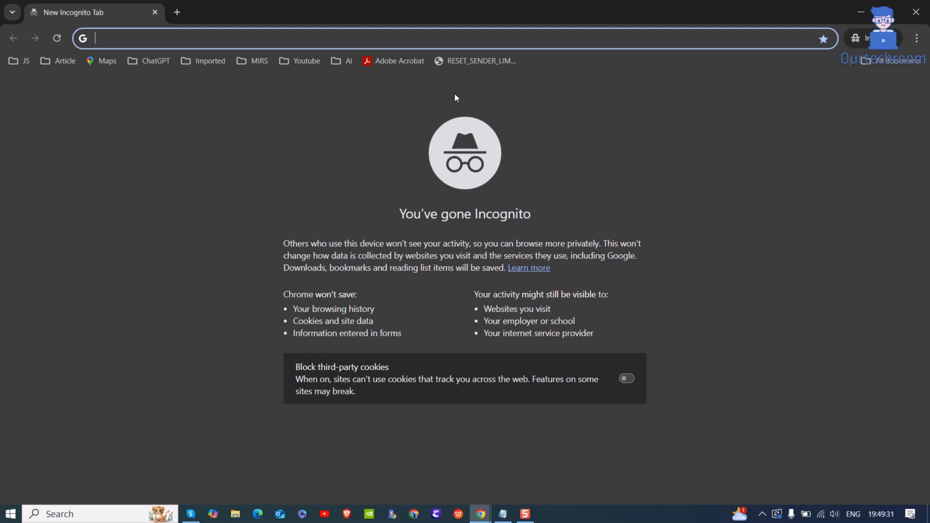
mouse_move(410, 158)
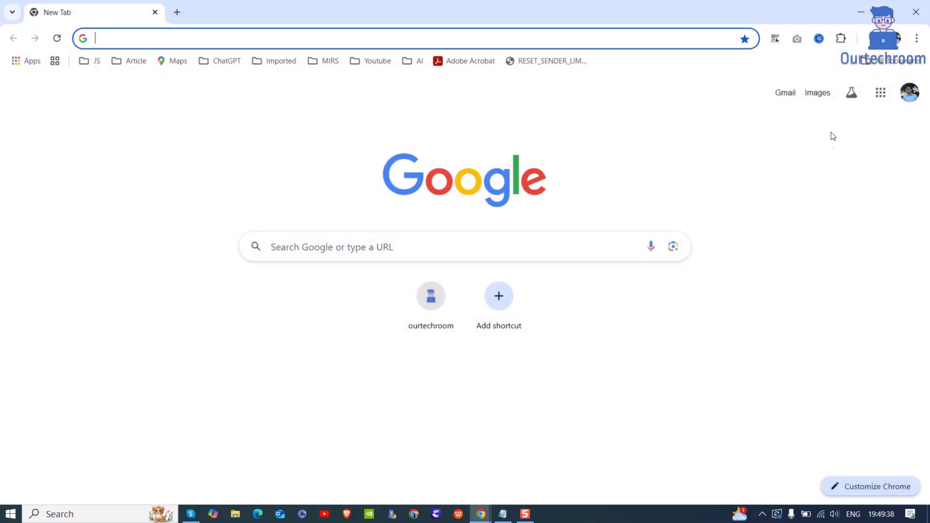
Step: Open Chrome's Manage Extensions page and scroll through the list, switching extensions off
click(915, 39)
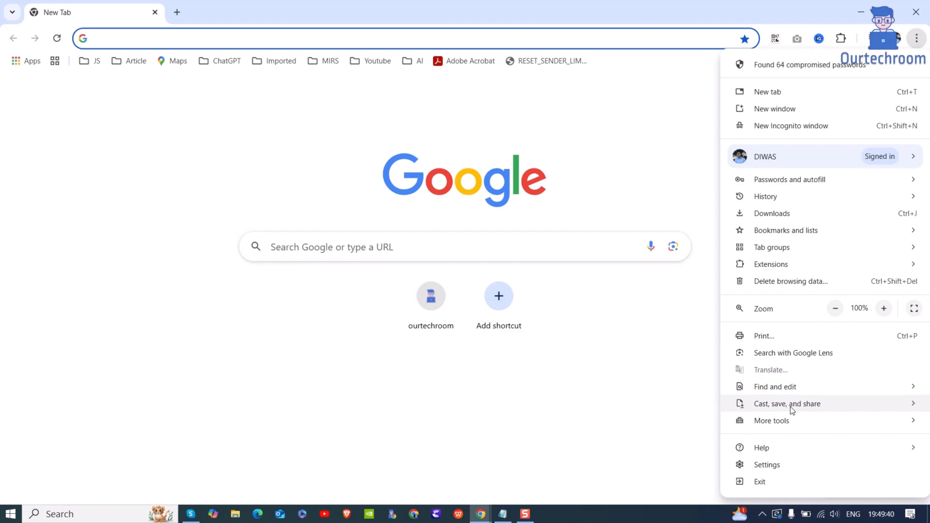
click(771, 264)
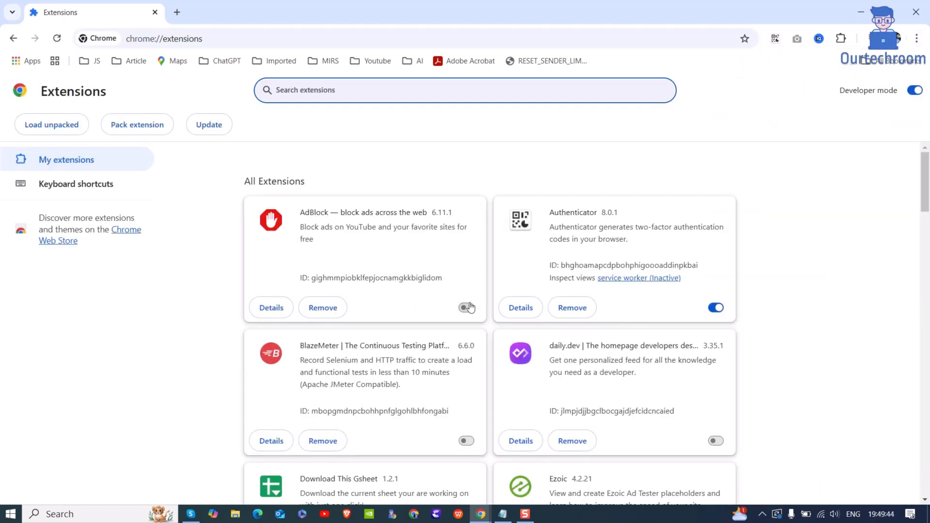
scroll(down, 3)
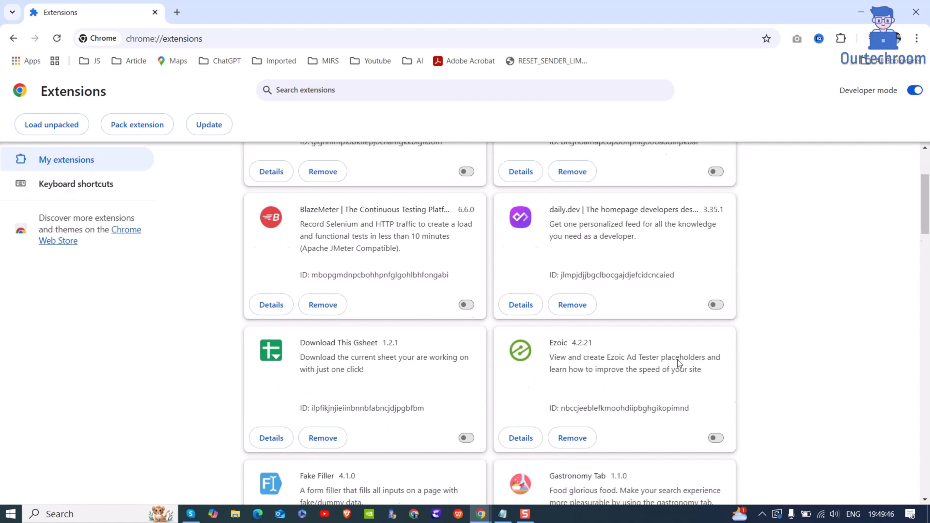
scroll(down, 3)
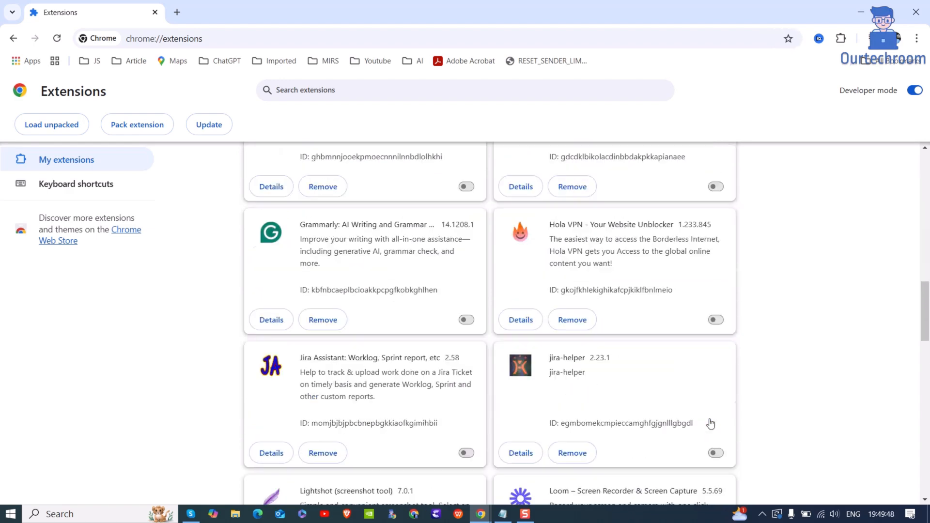
scroll(down, 3)
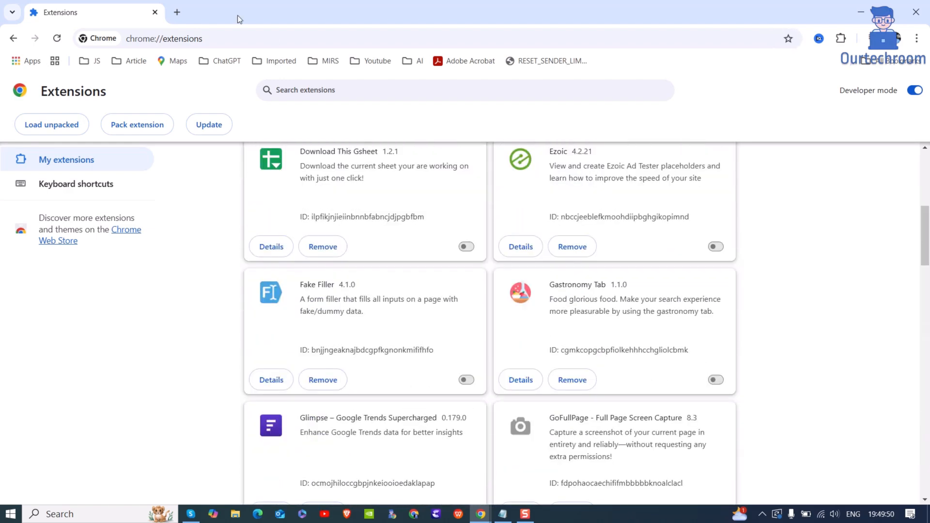
click(176, 12)
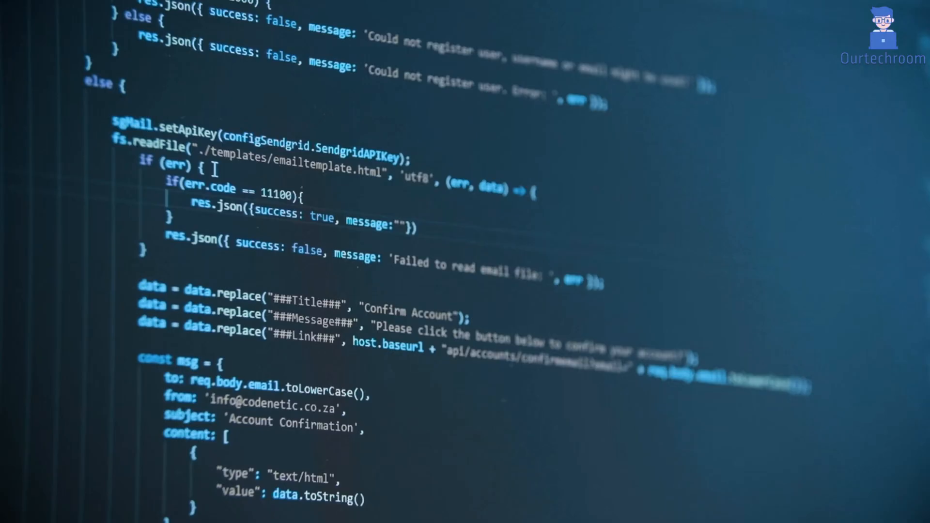
text(Failed wi)
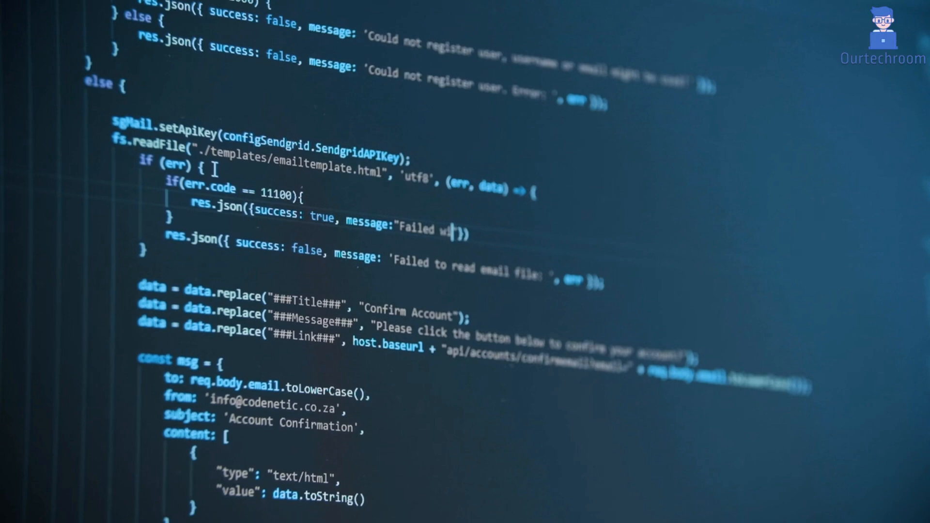
text(with error)
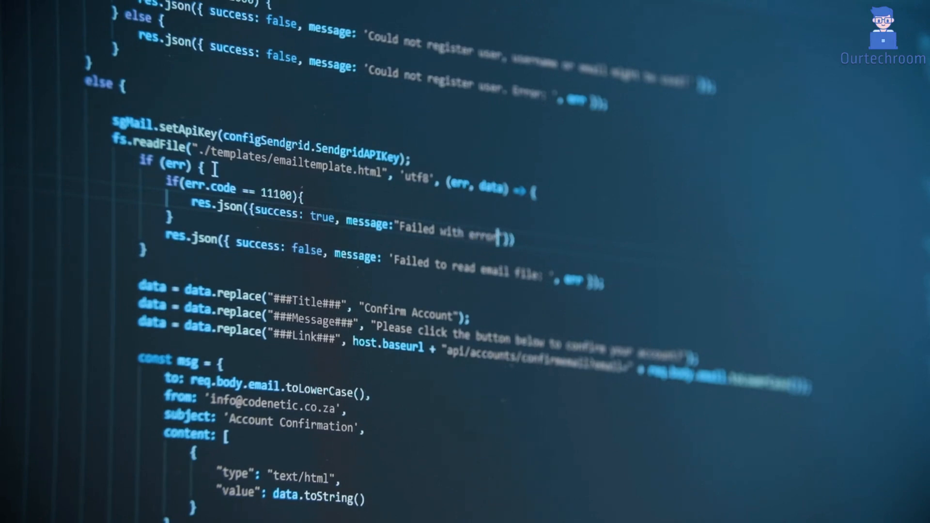